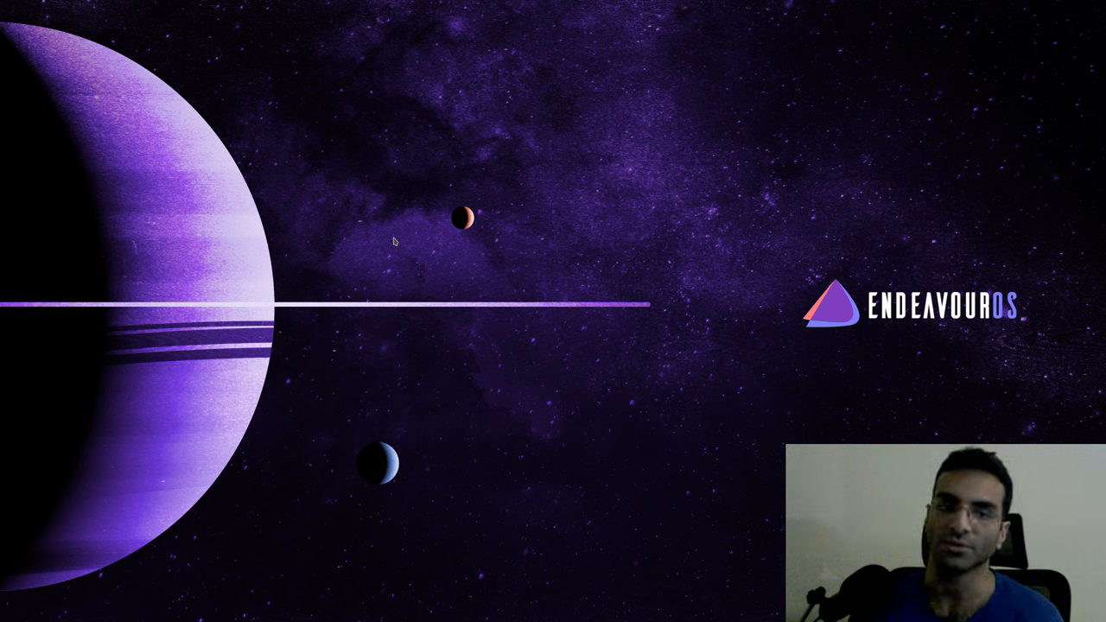
mouse_move(572, 255)
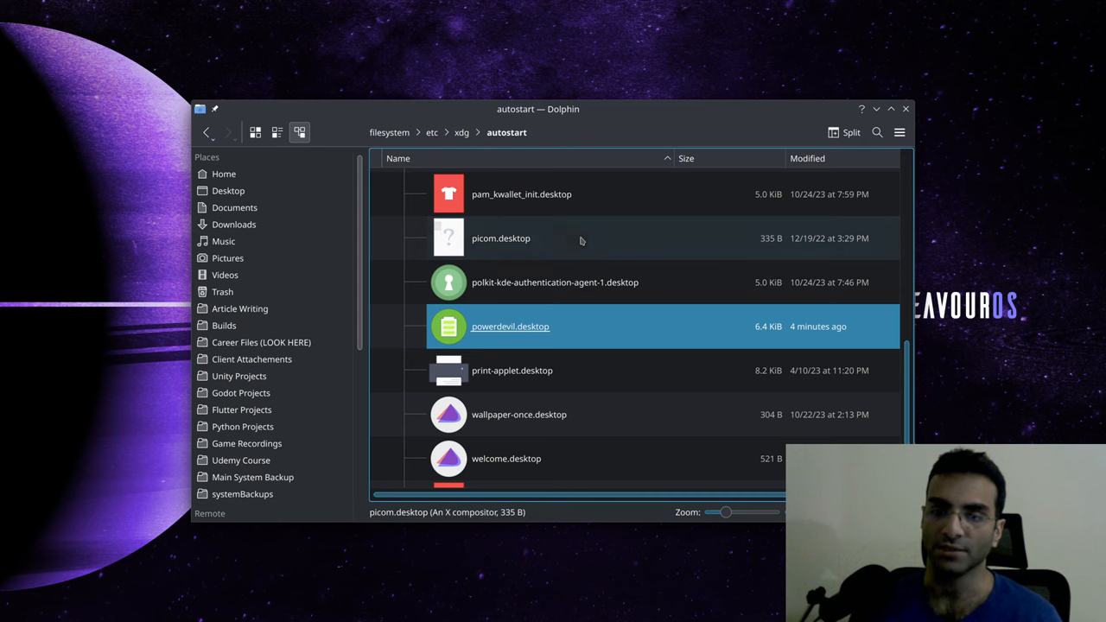
Run pacman -Q | grep powerdevil in Konsole to list installed PowerDevil packages.
click(554, 281)
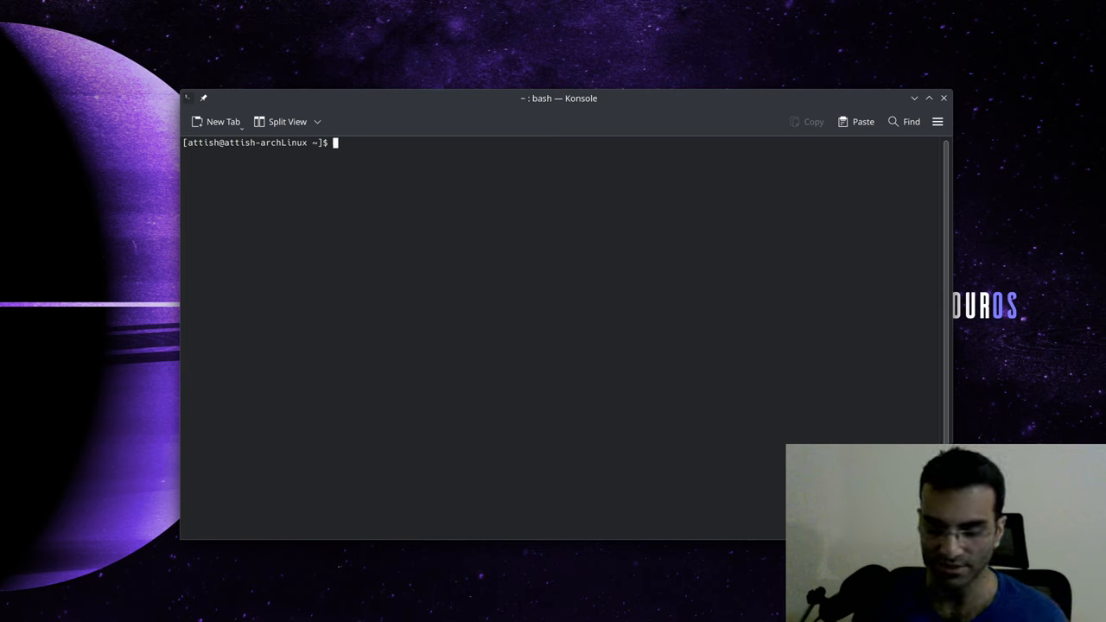
text(pacman -Q)
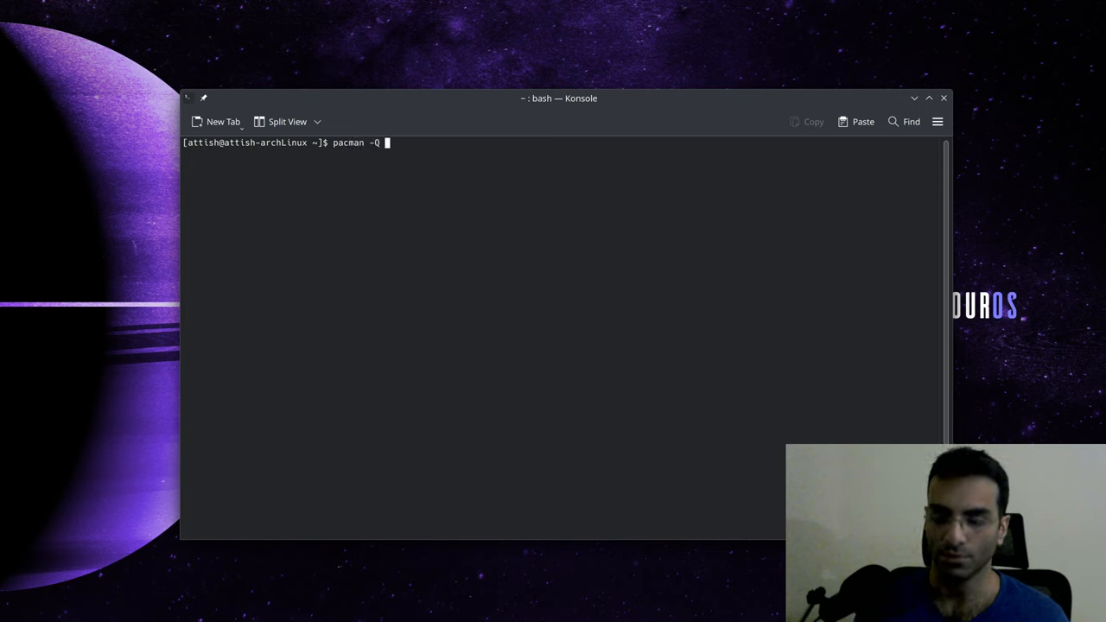
text(| grep)
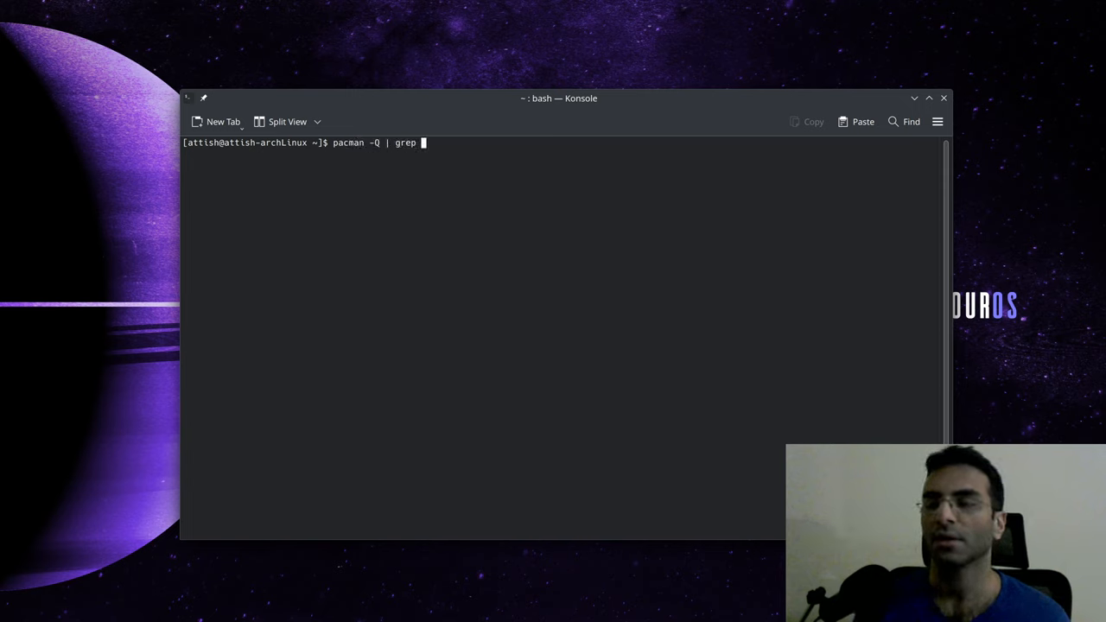
text(powerdevil)
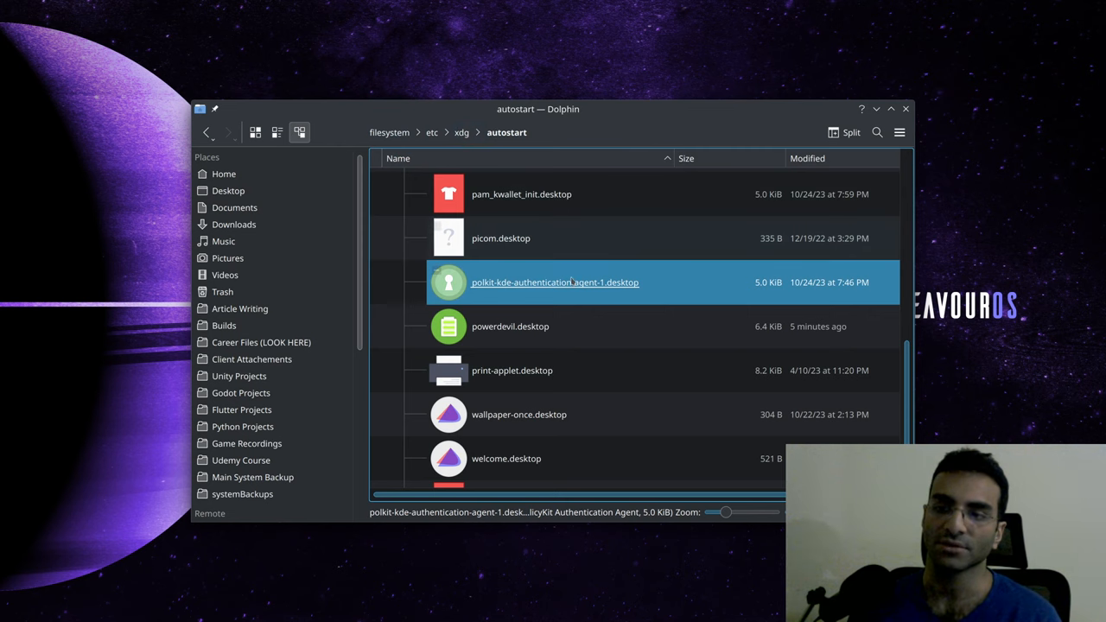
right_click(510, 327)
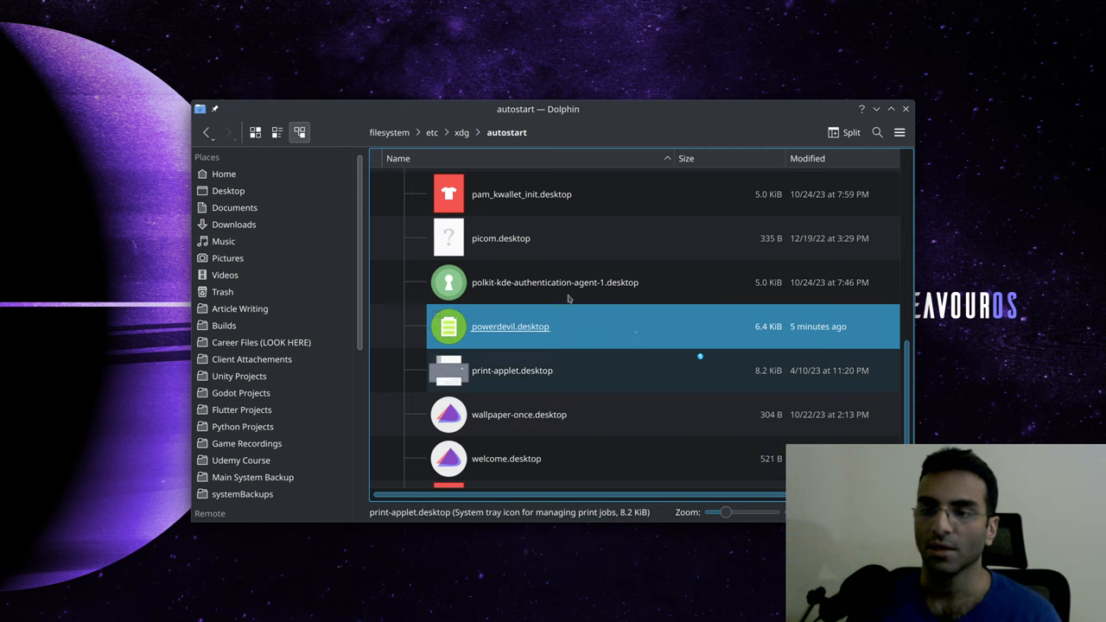
Open powerdevil.desktop from the autostart folder in Kate and scroll through its contents.
double_click(510, 327)
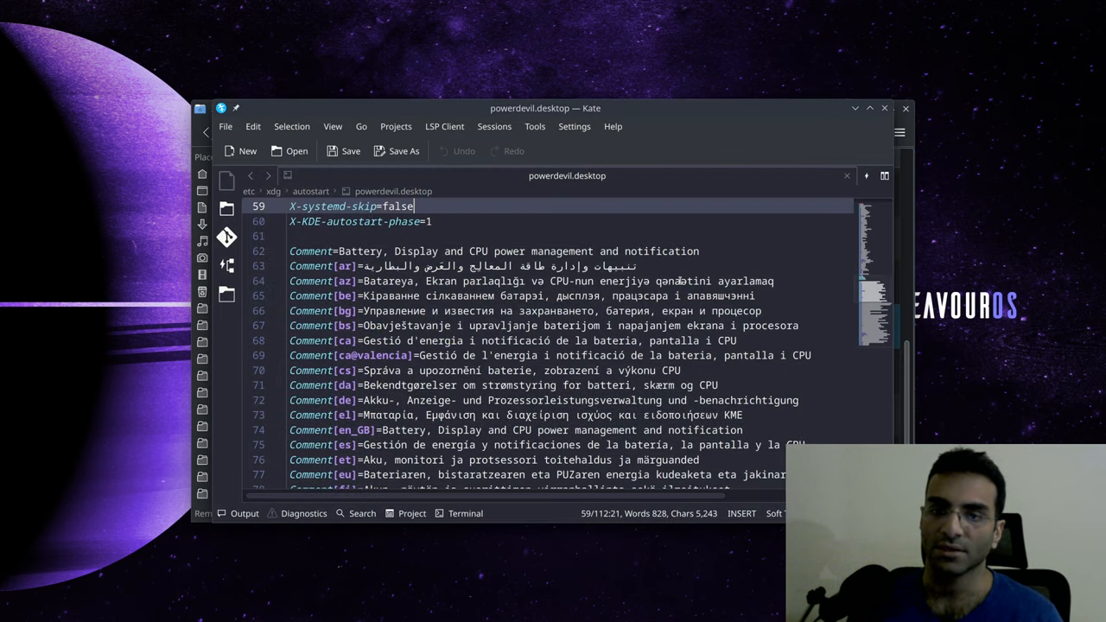
mouse_move(927, 212)
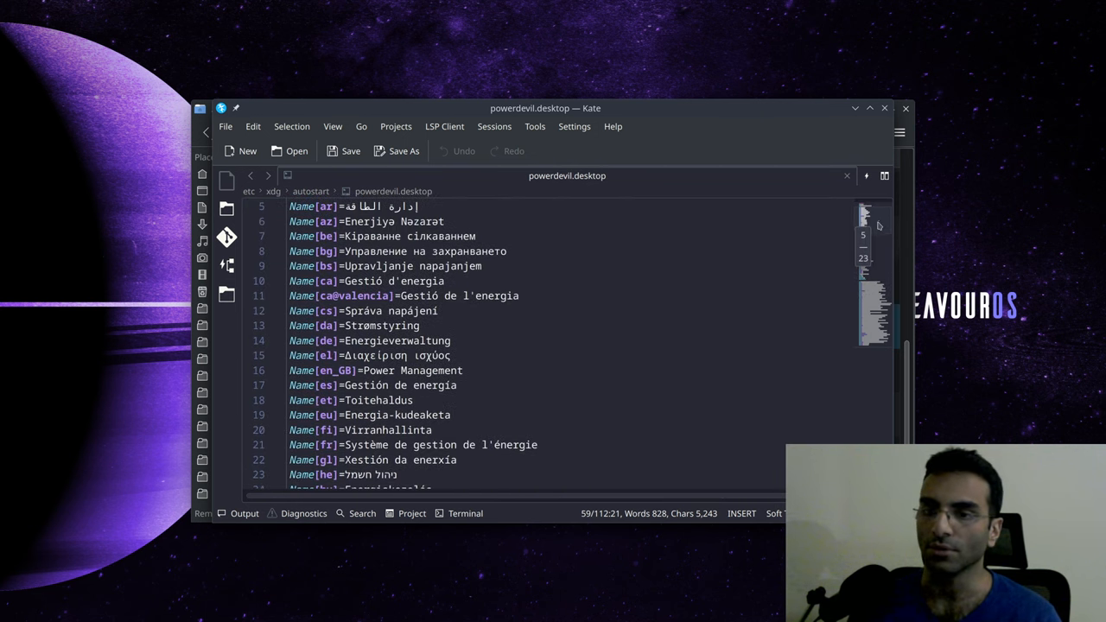
scroll(down, 3)
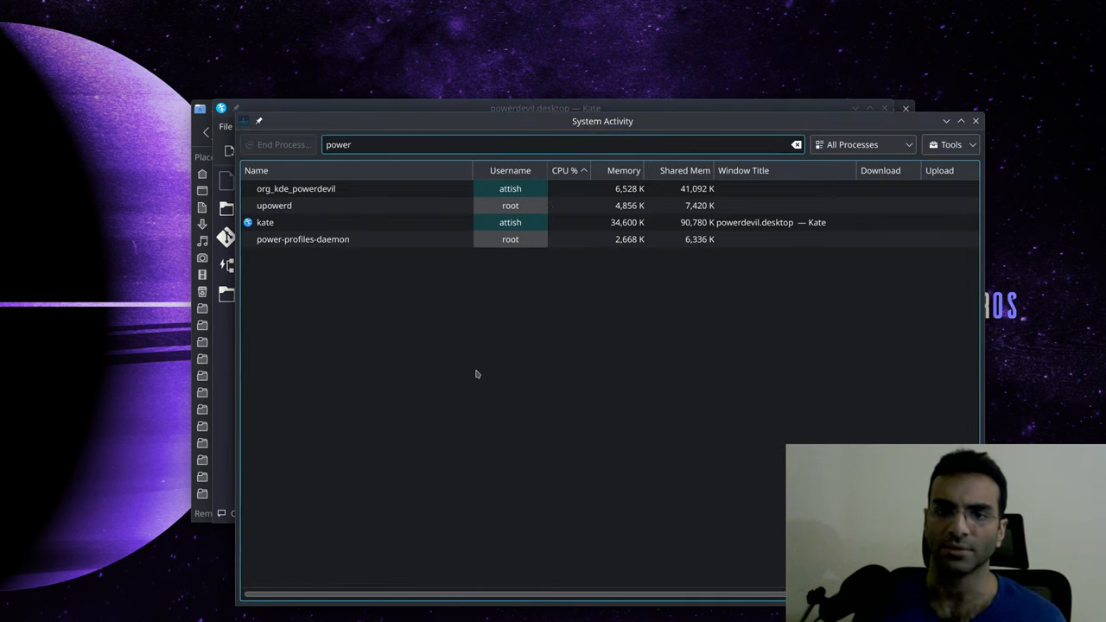
mouse_move(552, 304)
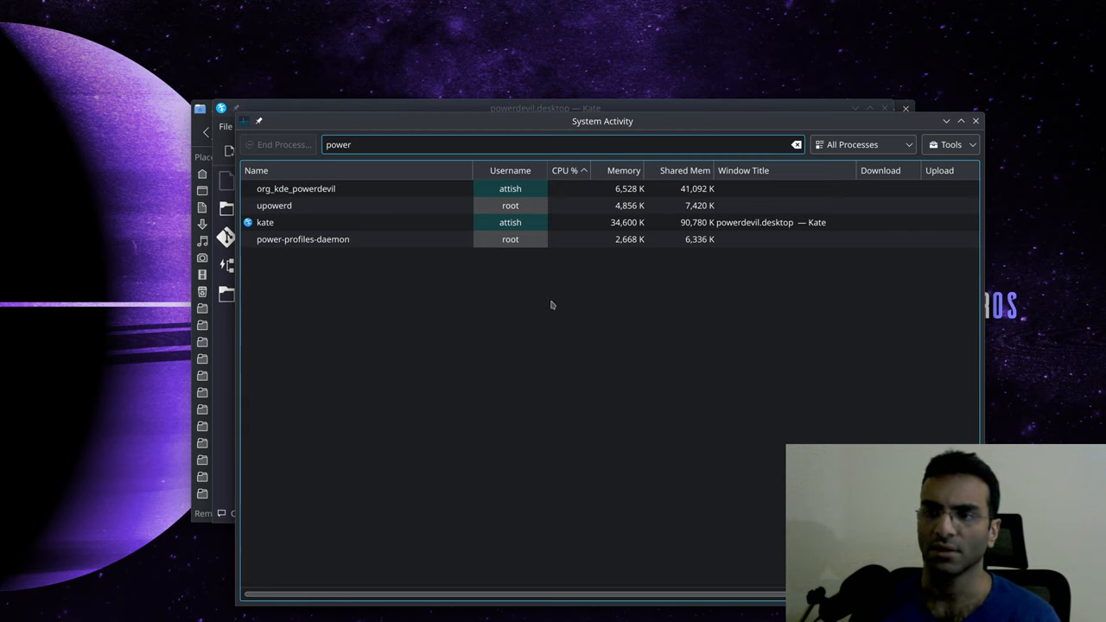
Filter System Activity processes by 'power' to find org_kde_powerdevil.
drag(602, 121, 548, 88)
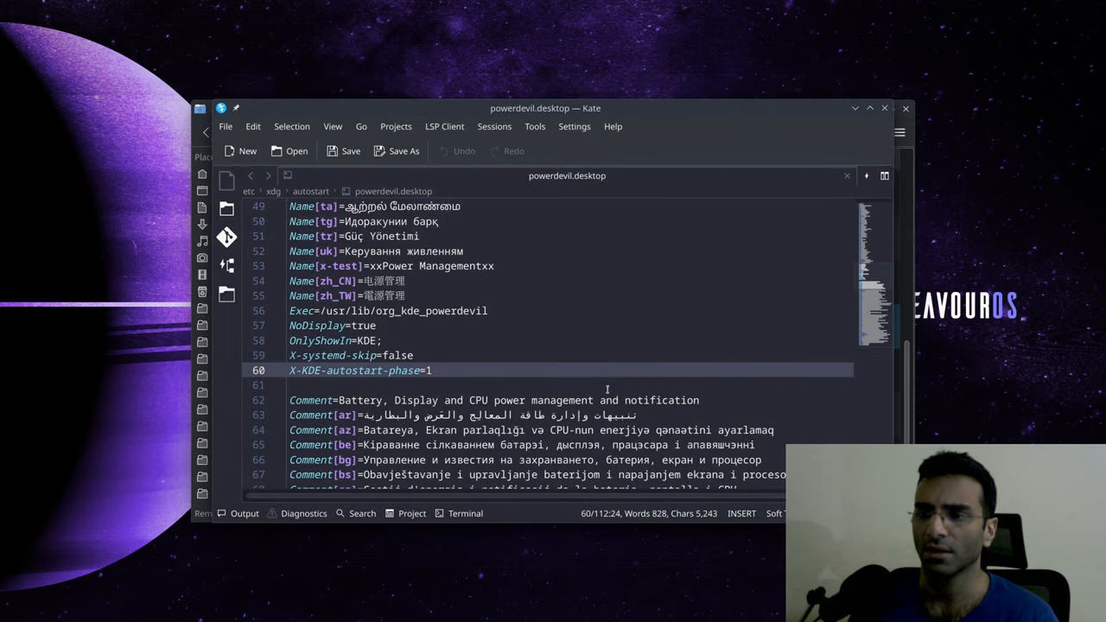
Change X-systemd-skip from false to true in powerdevil.desktop.
click(436, 370)
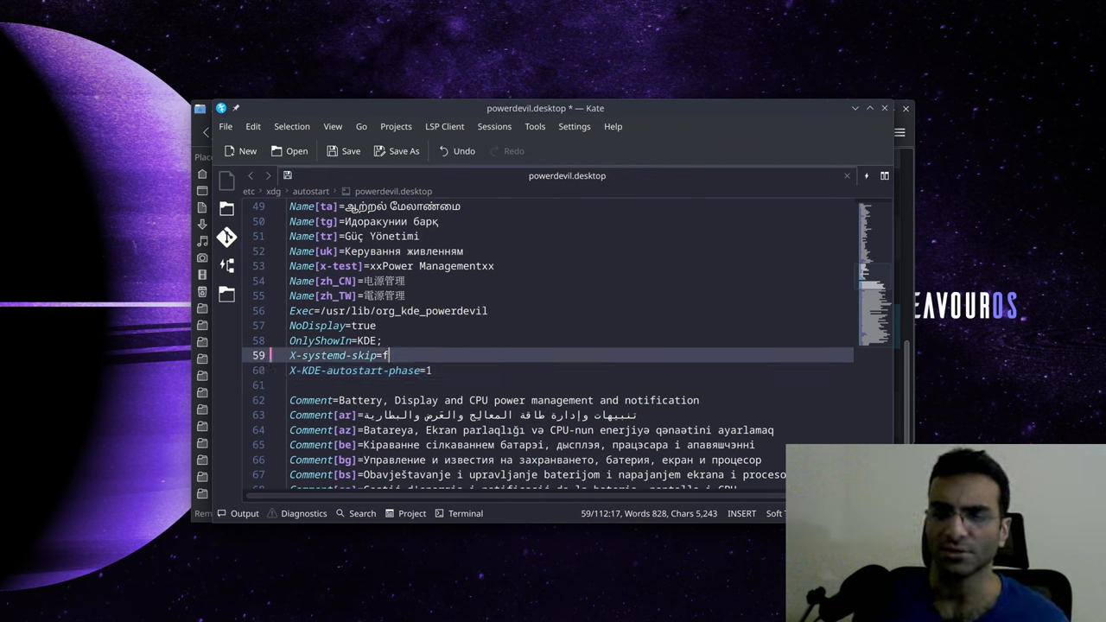
click(342, 151)
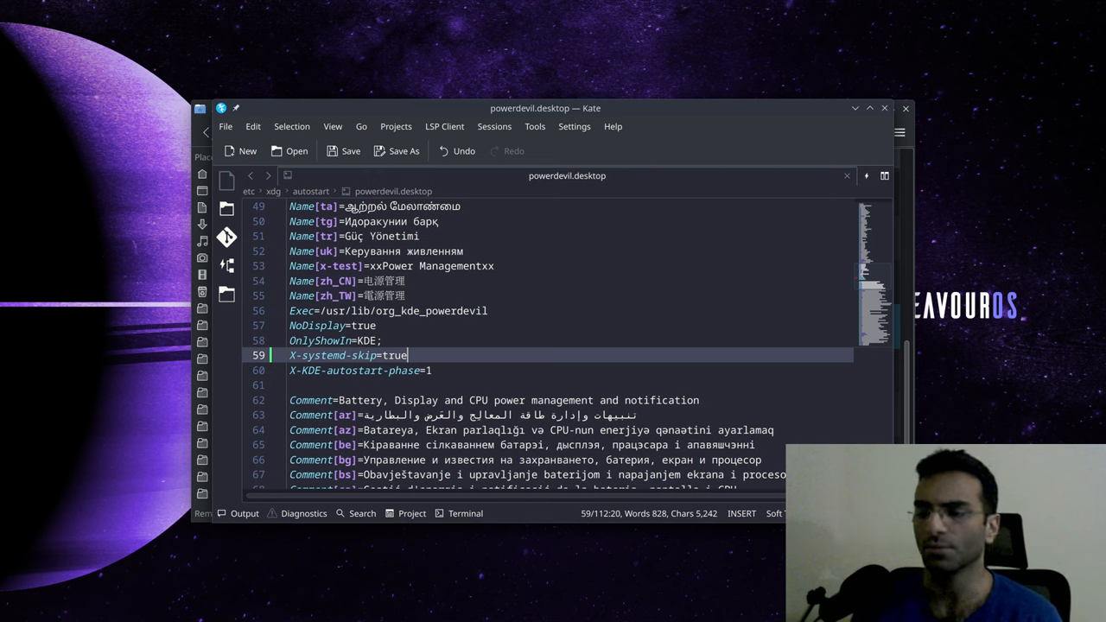
mouse_move(553, 346)
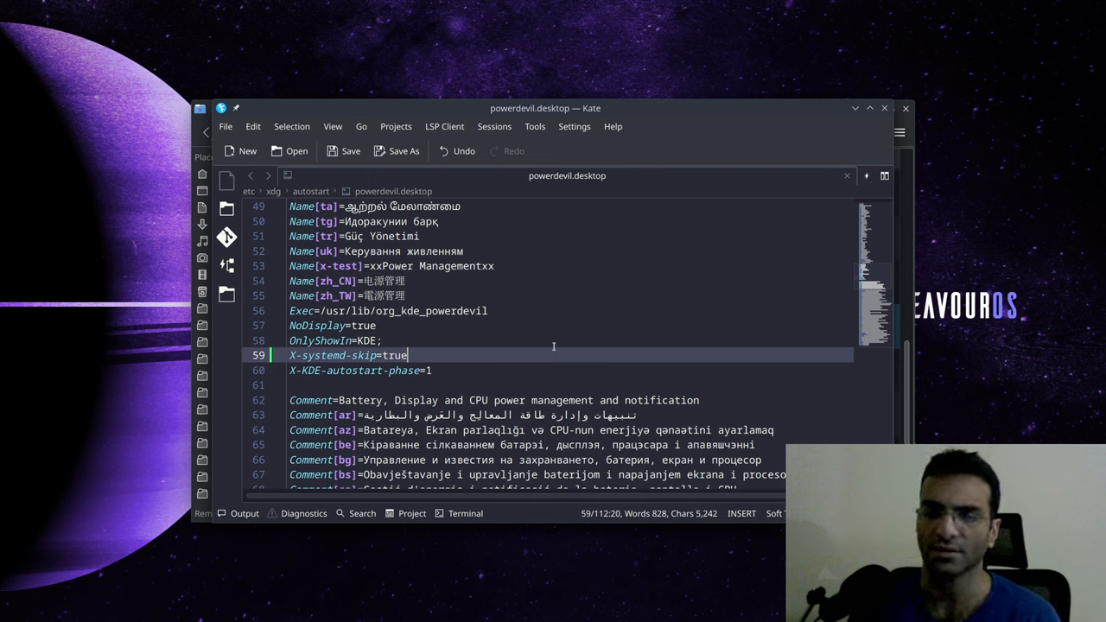